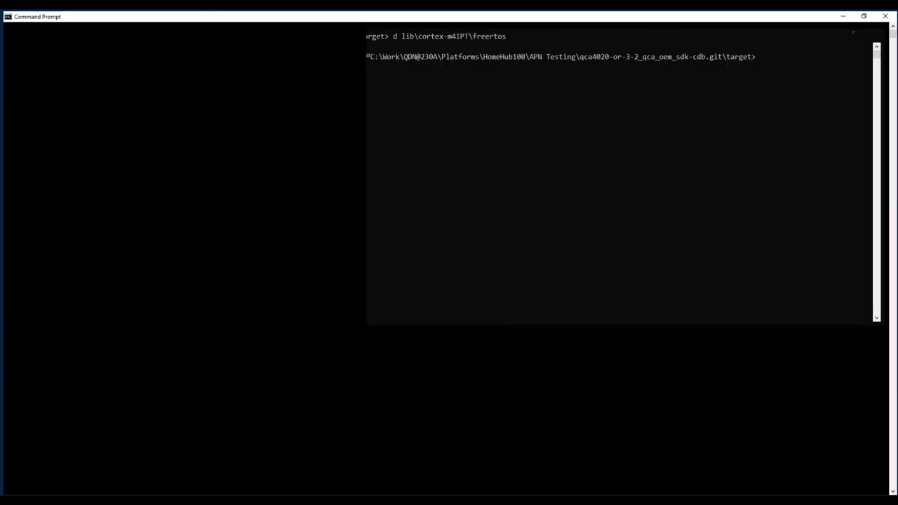
# - Enter the aws_freertos qca402x common application_code folder and list its contents
pyautogui.click(860, 15)
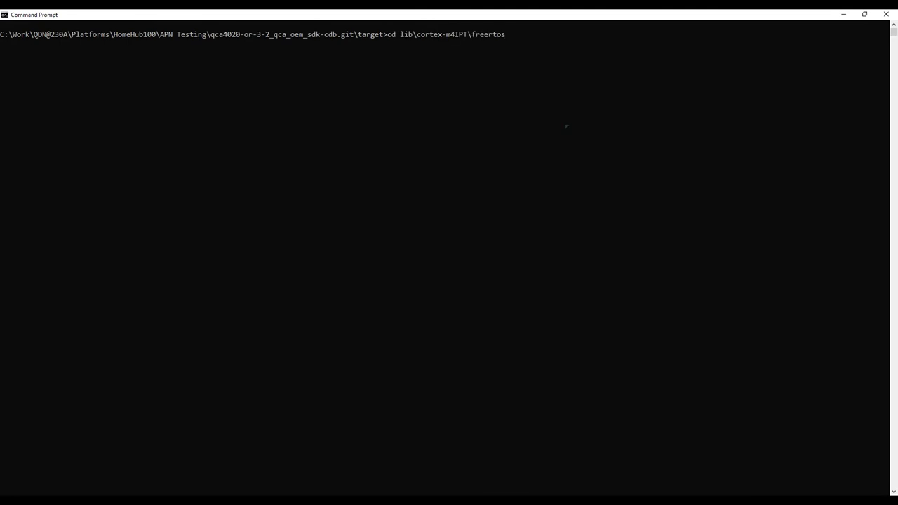
pyautogui.press('Enter')
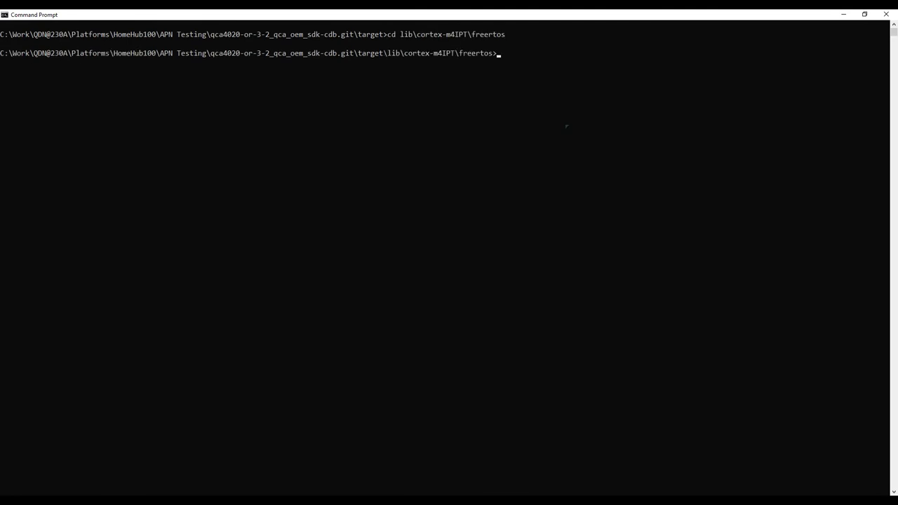
pyautogui.write('dir')
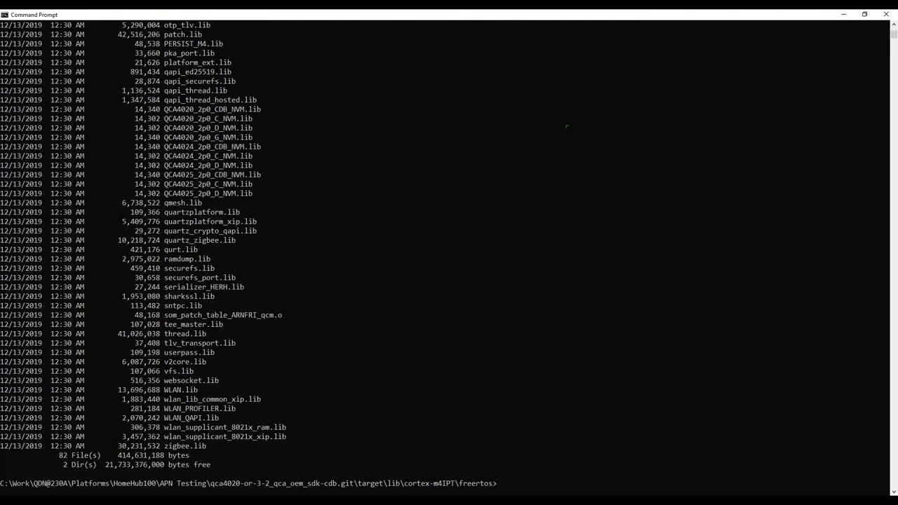
pyautogui.moveTo(566, 143)
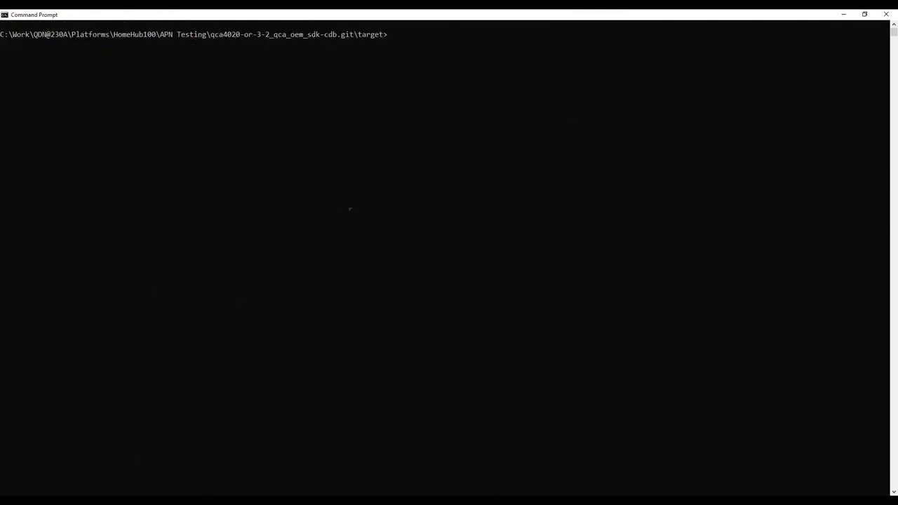
pyautogui.write('cd thirdparty\\aws_freertos\\demos\\qcom\\qca402x\\common\\application_code')
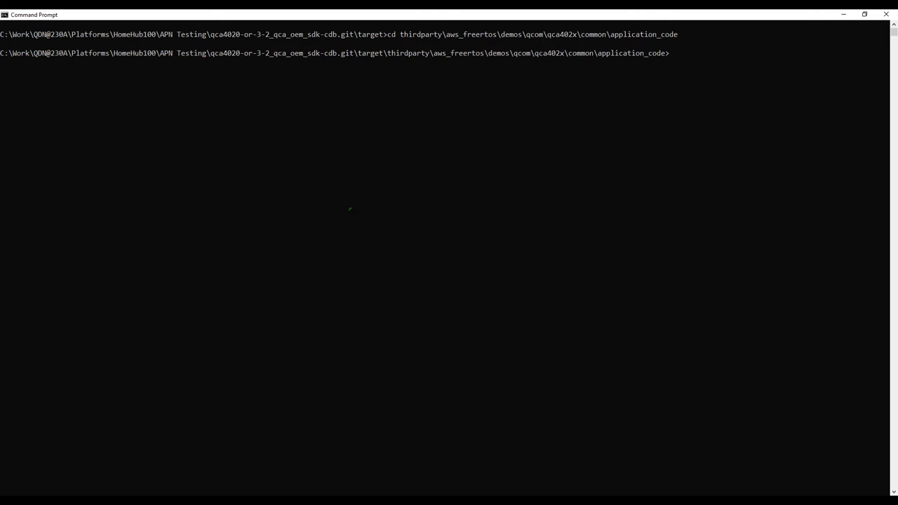
pyautogui.write('dir')
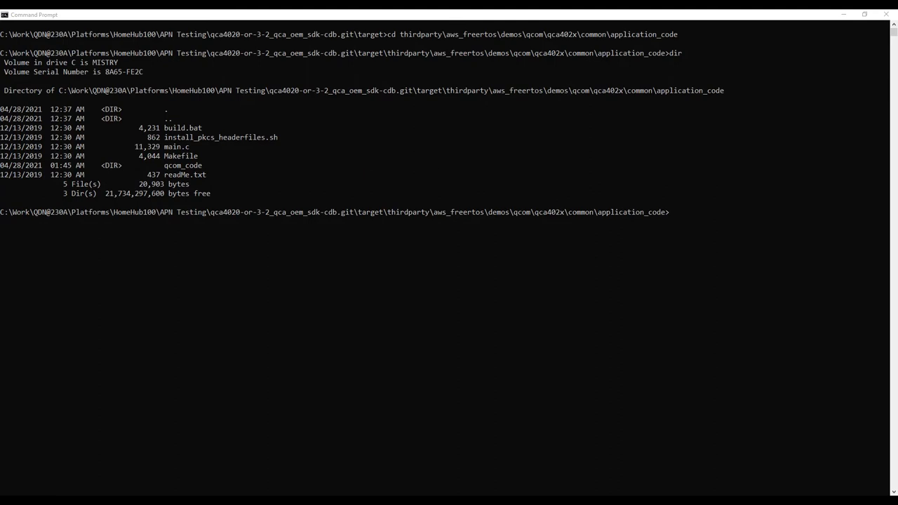
# - Move into quartz\demo\AIS_demo, list it, and start build.bat f 4020 cdb
pyautogui.write('cd quartz\\demo\\AIS_demo')
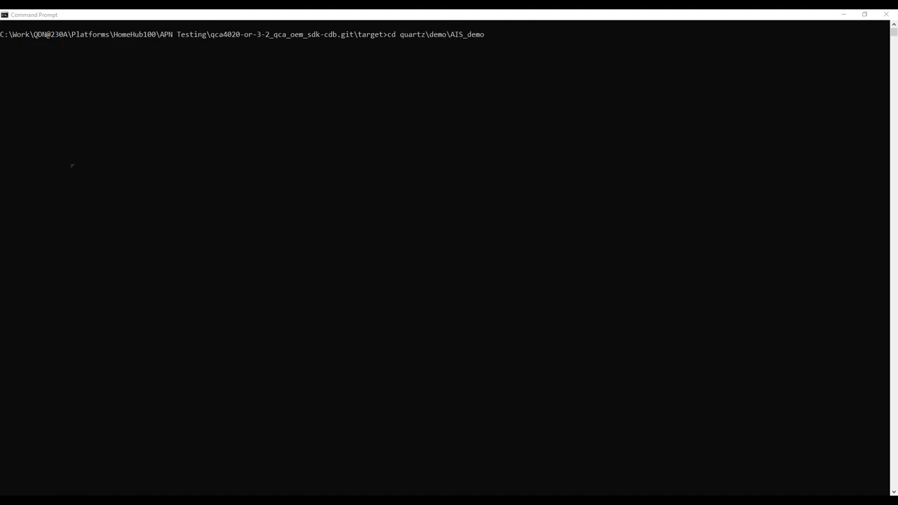
pyautogui.moveTo(441, 111)
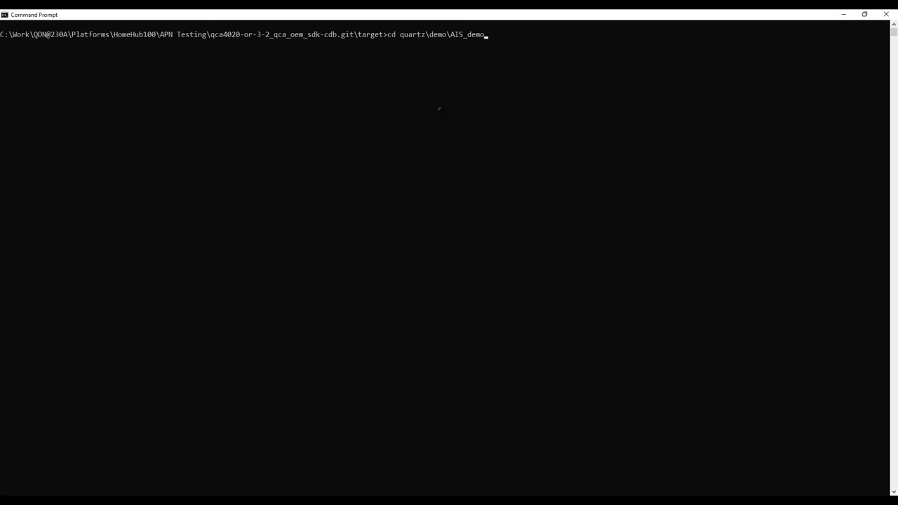
pyautogui.write('dir')
pyautogui.write('cd build')
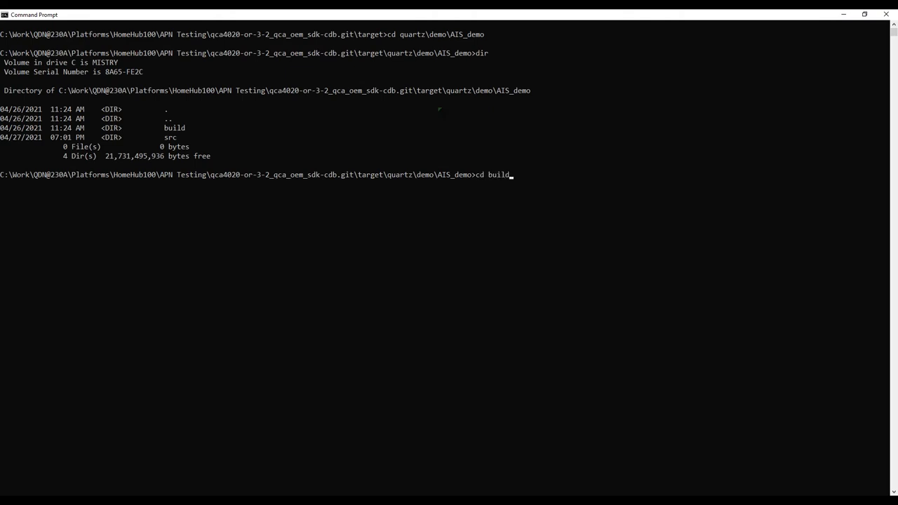
pyautogui.write('\\g')
pyautogui.write('build.bat')
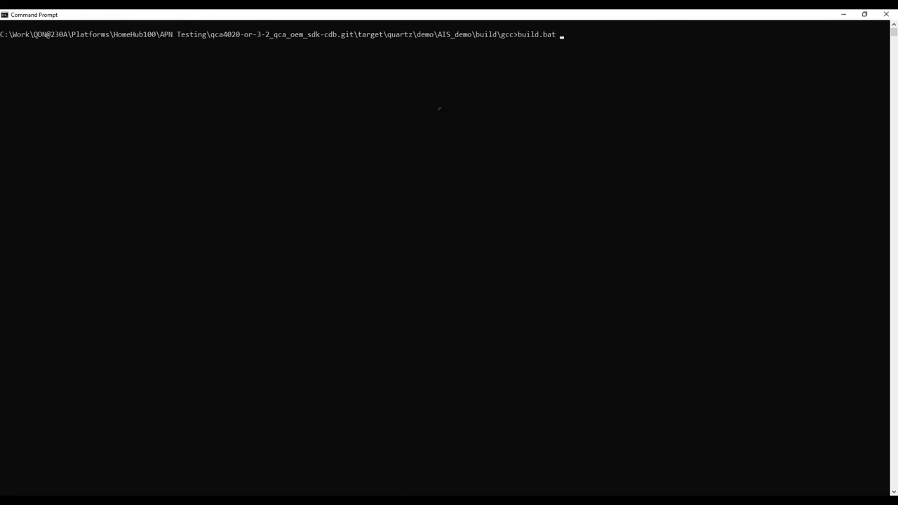
pyautogui.write('f 4020')
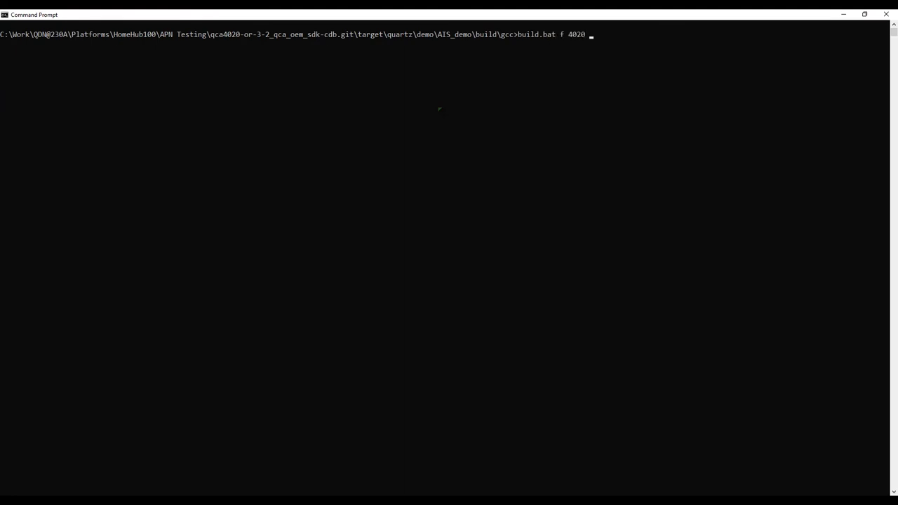
pyautogui.write('cdb')
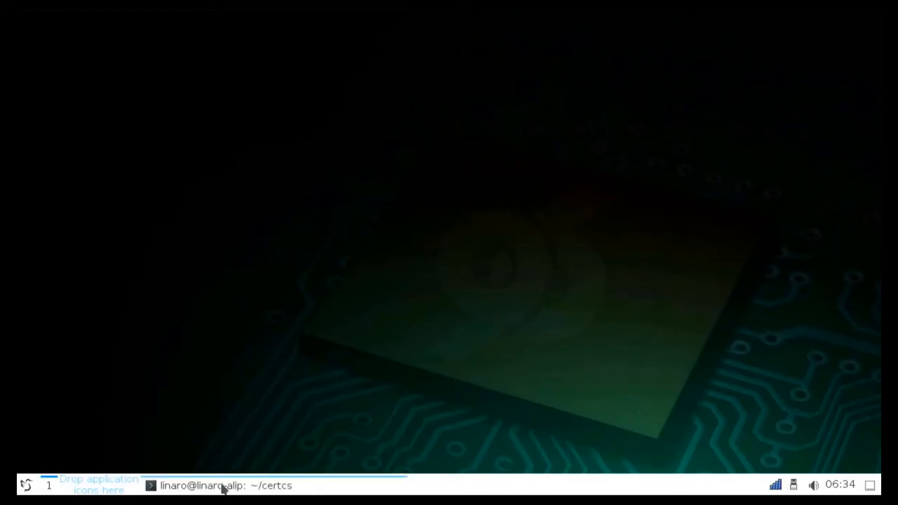
# - List the ~/certcs folder's certificate, key and config files with ls -l
pyautogui.click(217, 486)
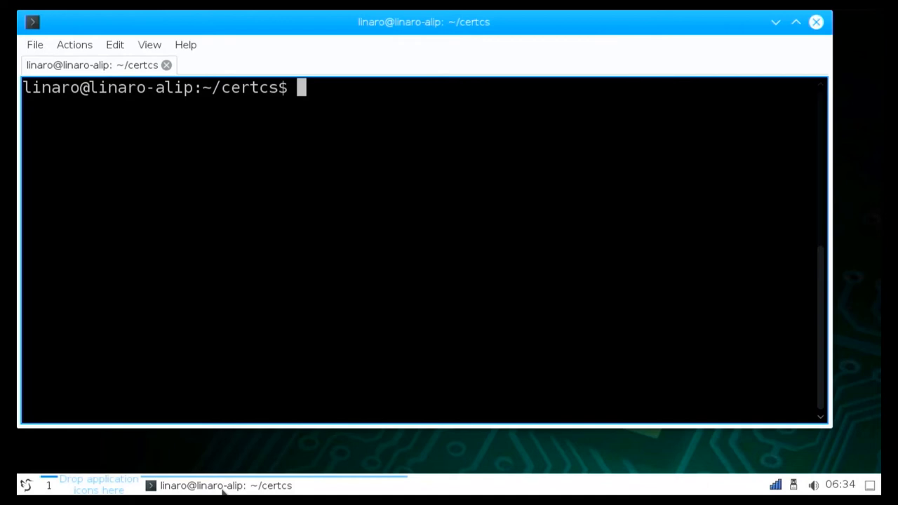
pyautogui.write('ls')
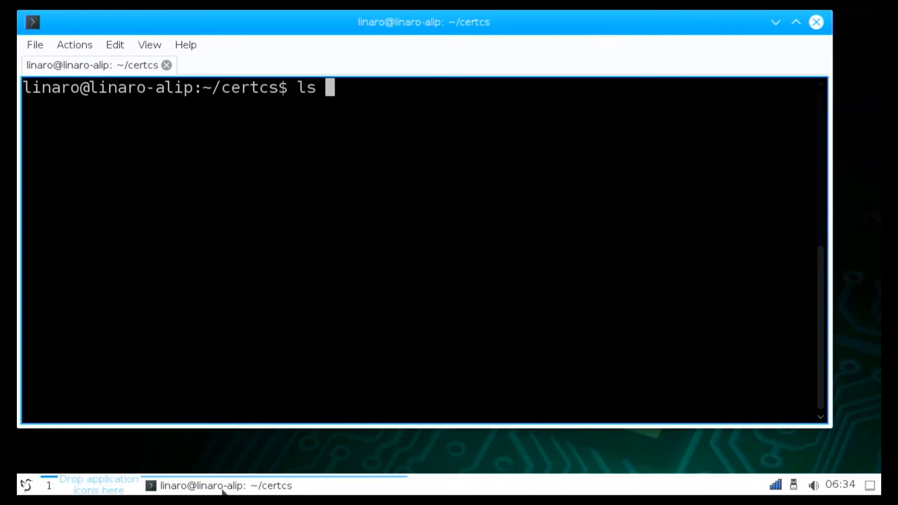
pyautogui.write('-')
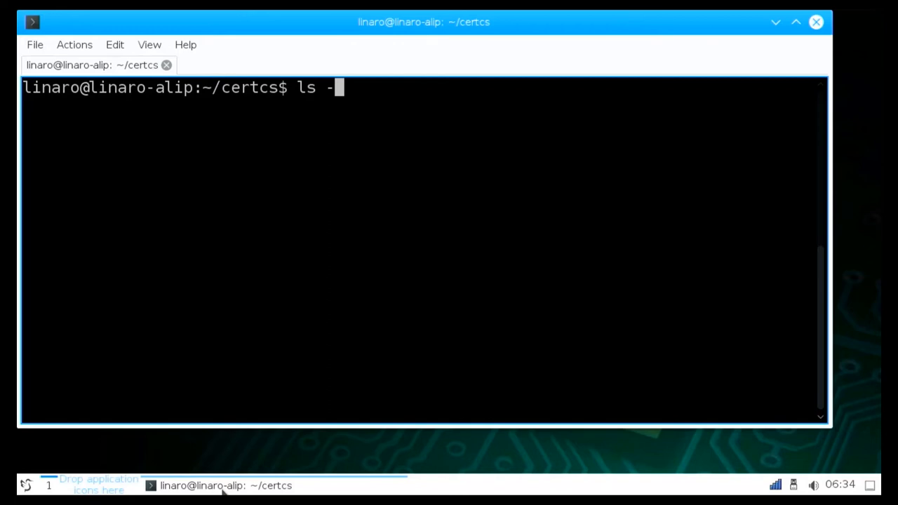
pyautogui.press('Return')
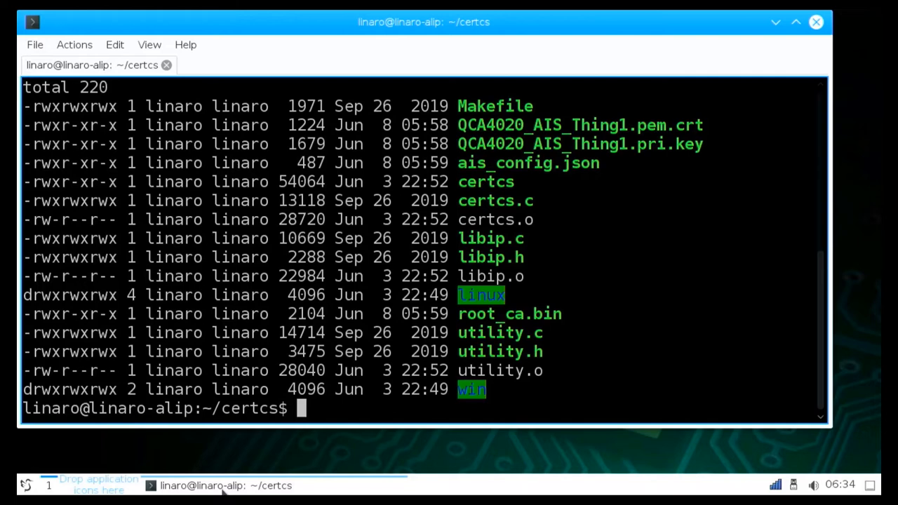
pyautogui.write('m')
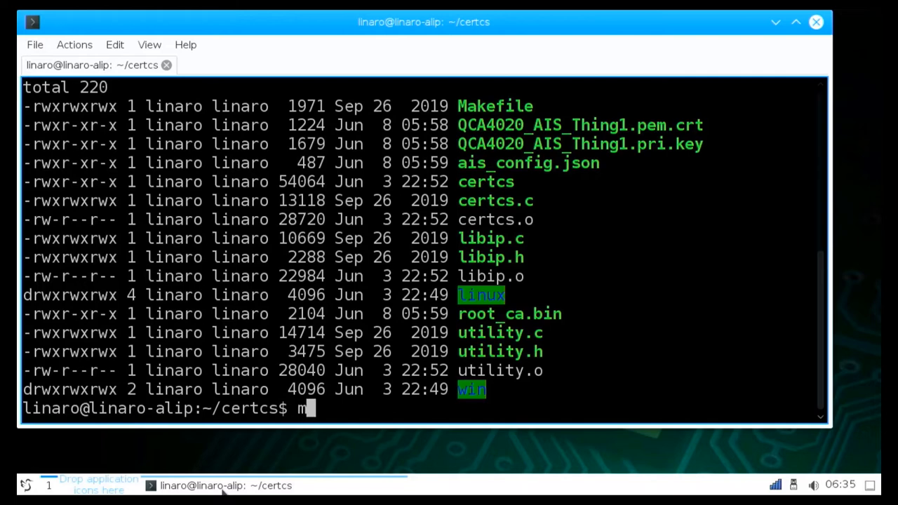
# - Erase the stray character and run ./certcs from the ~/certcs folder
pyautogui.press('BackSpace')
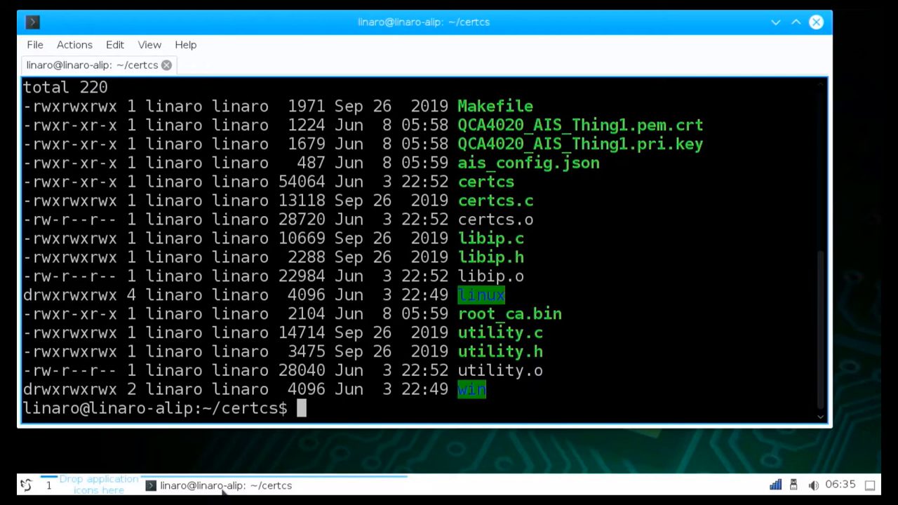
pyautogui.write('.')
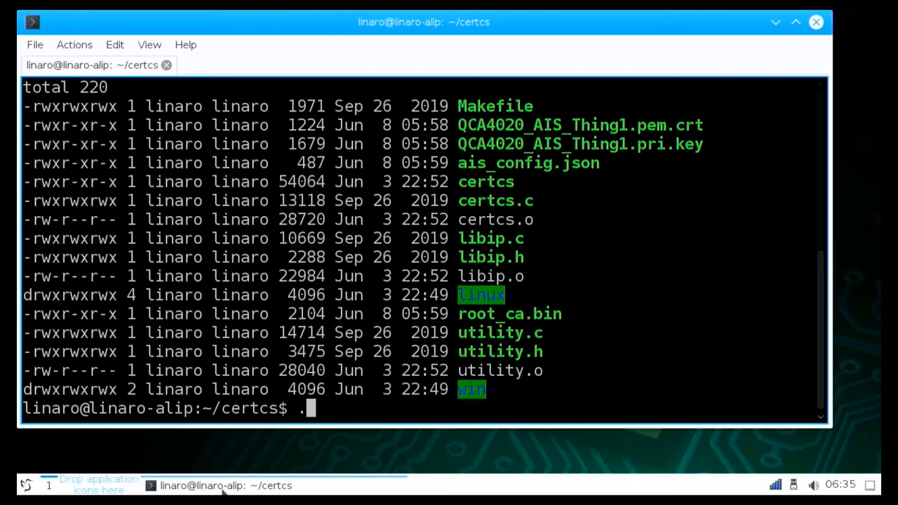
pyautogui.write('/certcs')
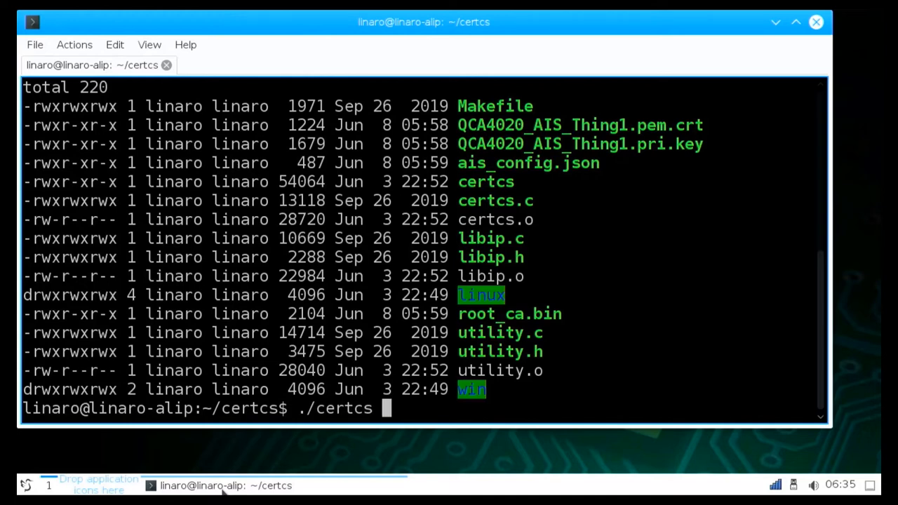
pyautogui.press('Return')
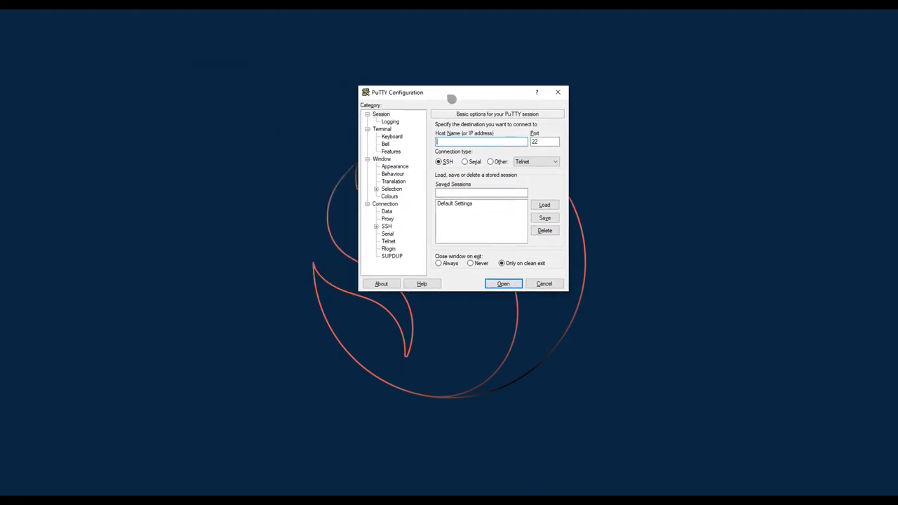
# - Open a PuTTY Serial connection on COM9 with the entered speed
pyautogui.click(465, 161)
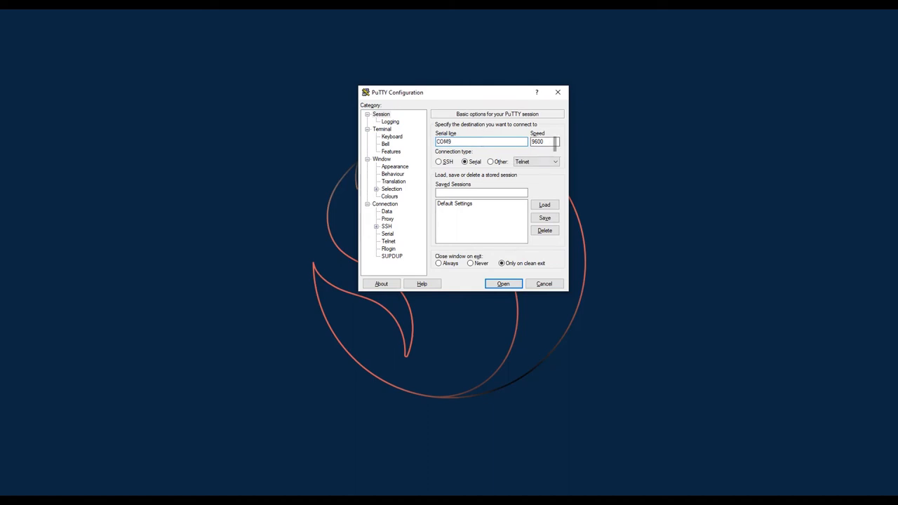
pyautogui.write('11')
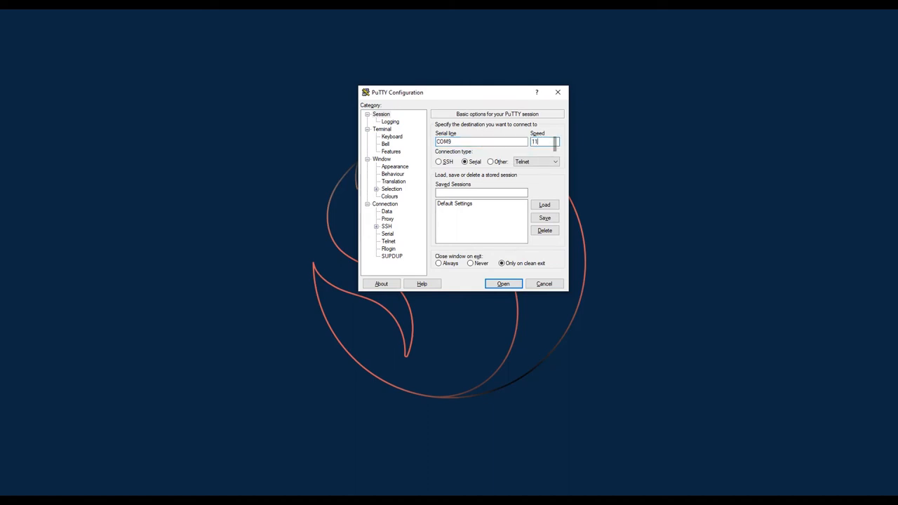
pyautogui.click(503, 283)
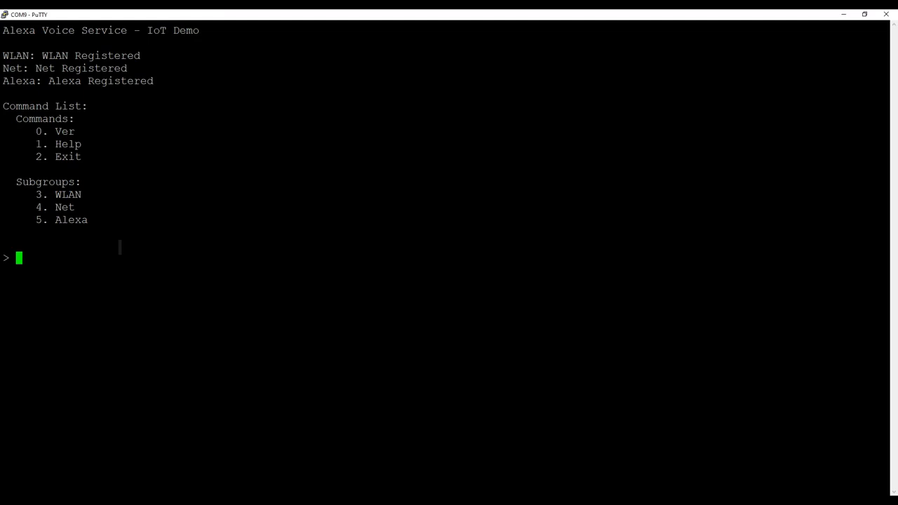
# - Run console commands 0, 1, 1, 2, then '3 5' to check firmware and enable WLAN
pyautogui.write('0')
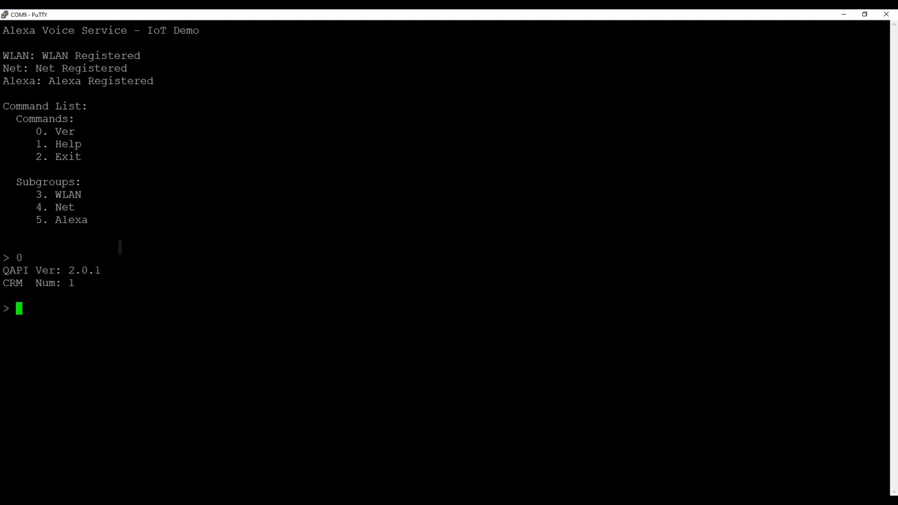
pyautogui.write('1')
pyautogui.write('3')
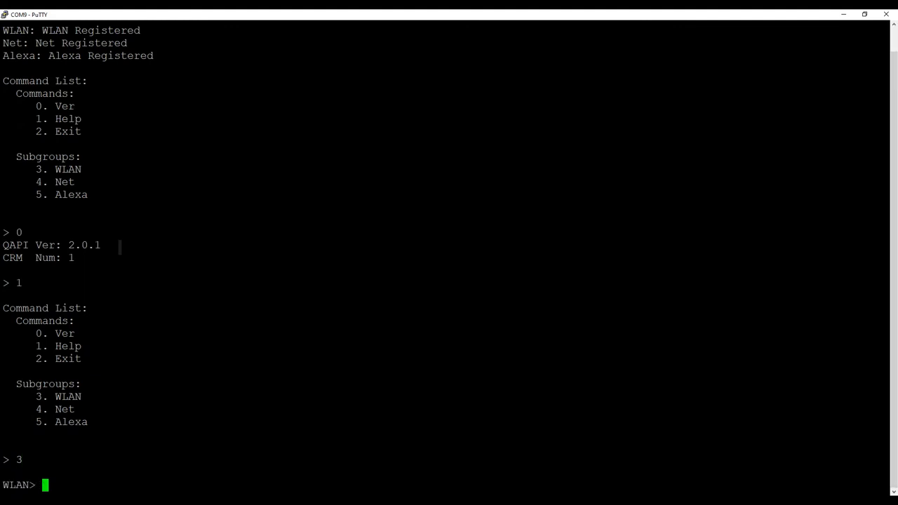
pyautogui.write('1')
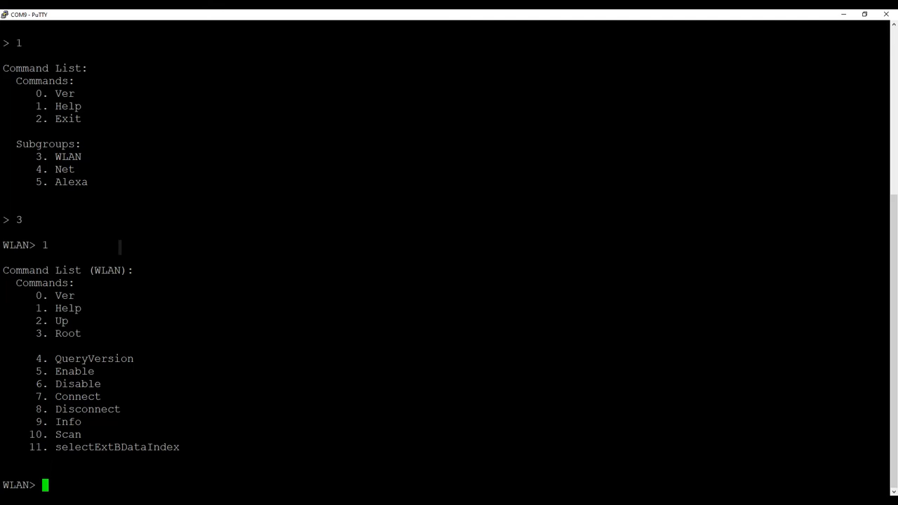
pyautogui.write('2')
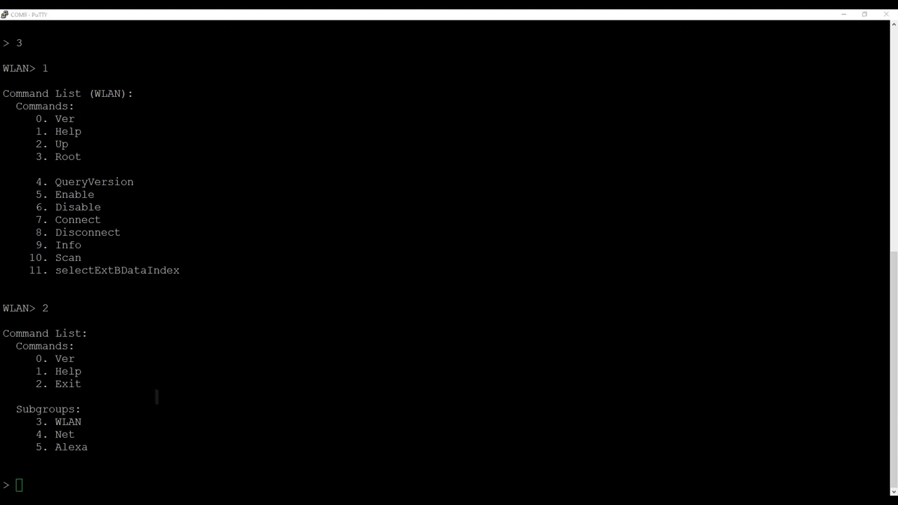
pyautogui.write('3 5')
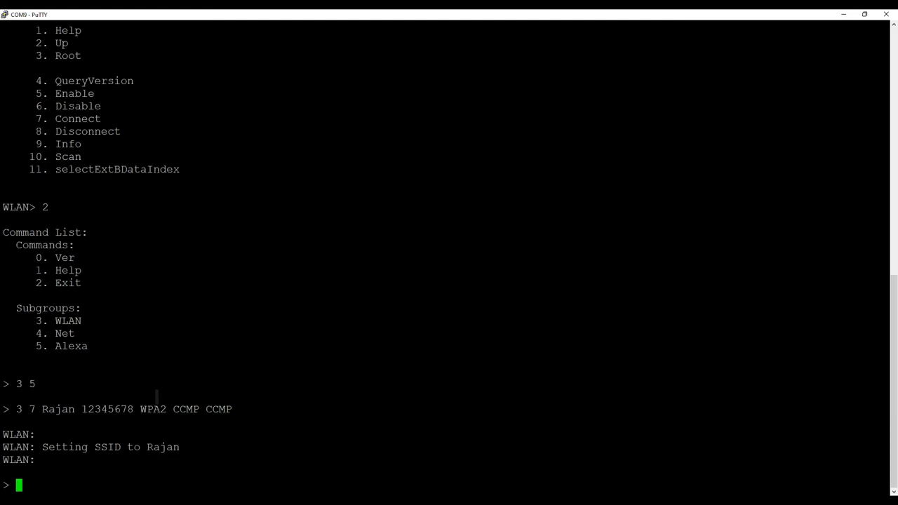
pyautogui.press('Return')
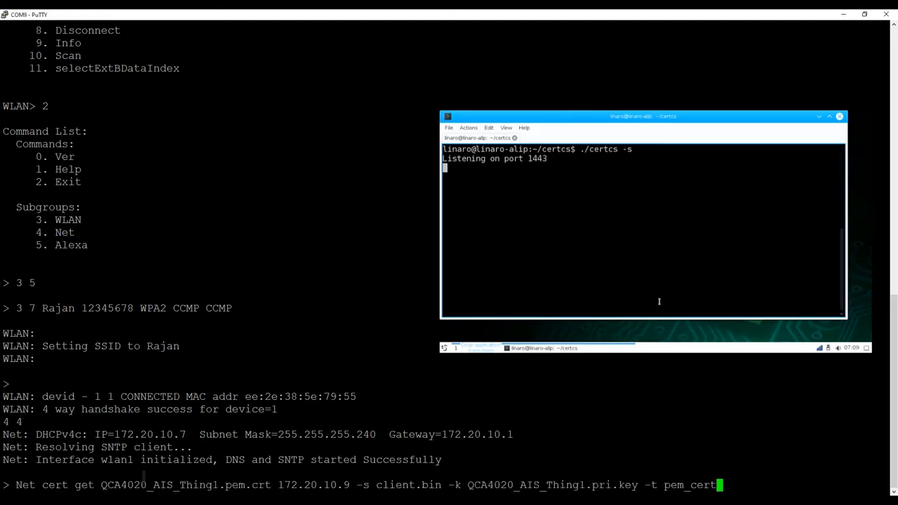
# - Fetch Thing1 certificate and key, then root_ca.bin and ais_config.json from 172.20.10.9
pyautogui.press('Return')
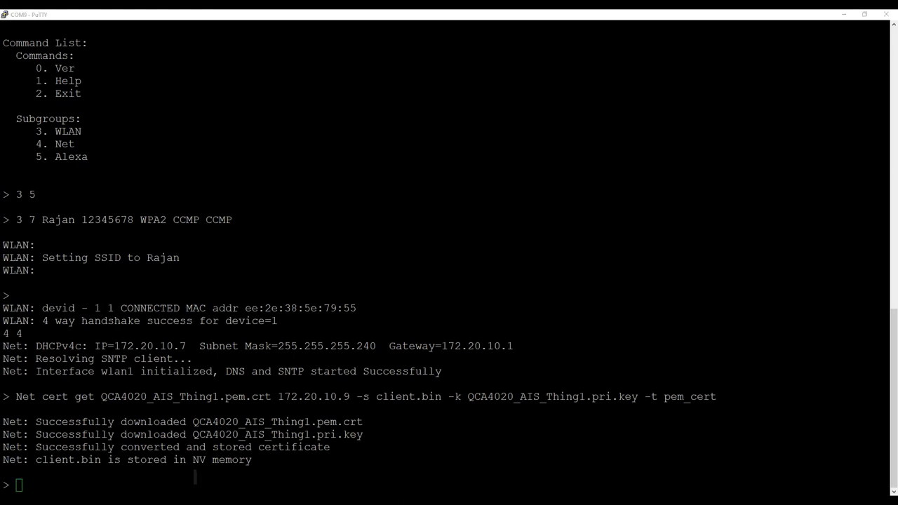
pyautogui.write('Net cert get root_ca.bin 172.20.10.9 -s aws_ca_list.bin -t ca_list')
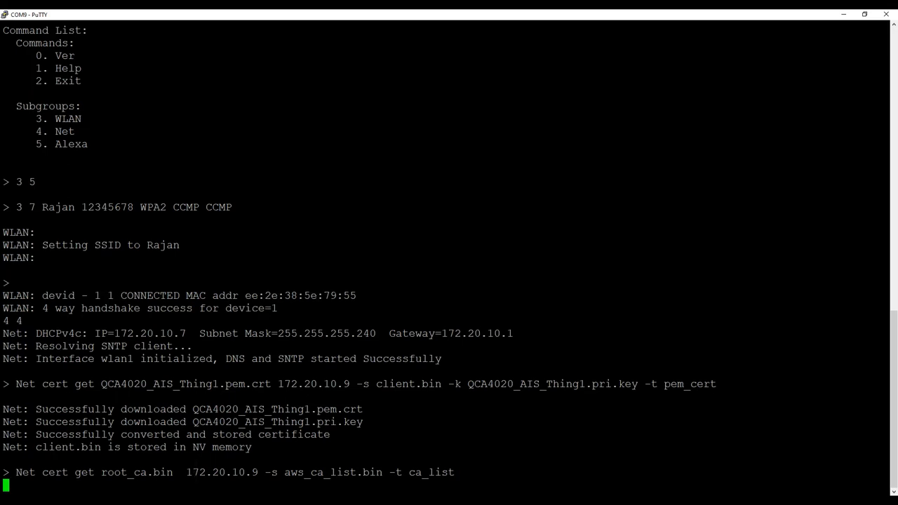
pyautogui.write('Net cert get ais_config.json 172.20.10.9 -s /spinor/ais_configuration.json -t raw_file')
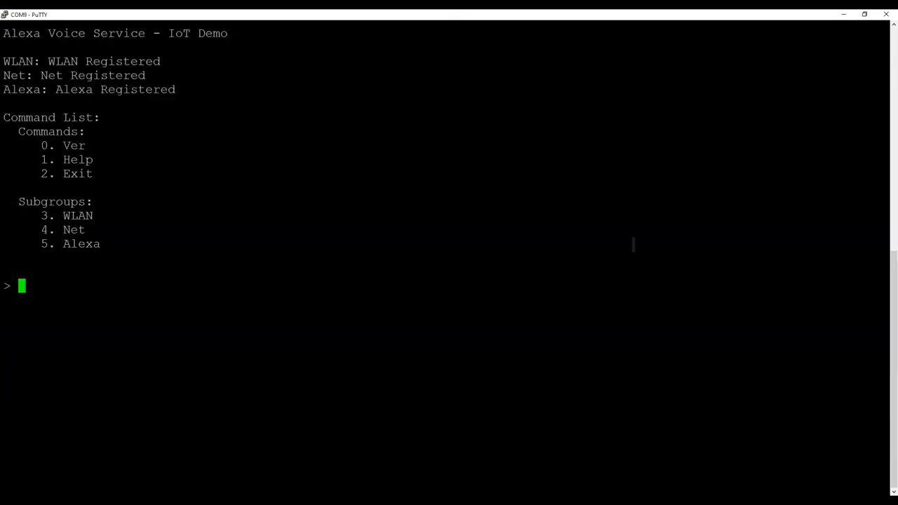
# - Join Wi-Fi 'Rajan' with WPA2 CCMP, run '4 4', '5 4', then '5 5'
pyautogui.write('3 7 Rajan 12345678 WPA2 CCMP CCMP')
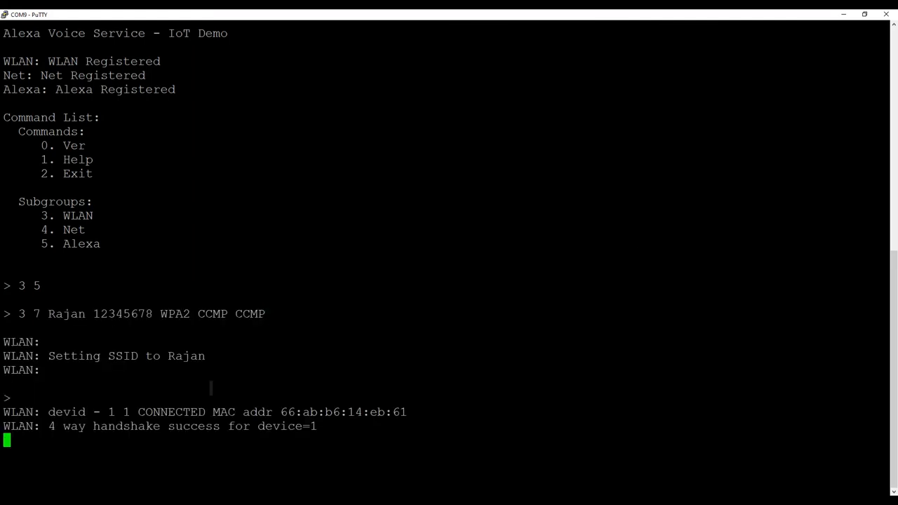
pyautogui.write('4')
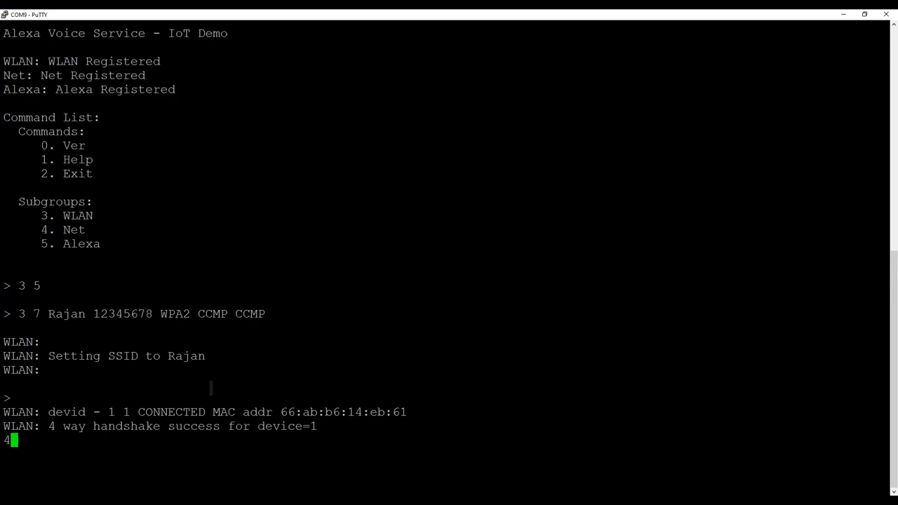
pyautogui.write('4')
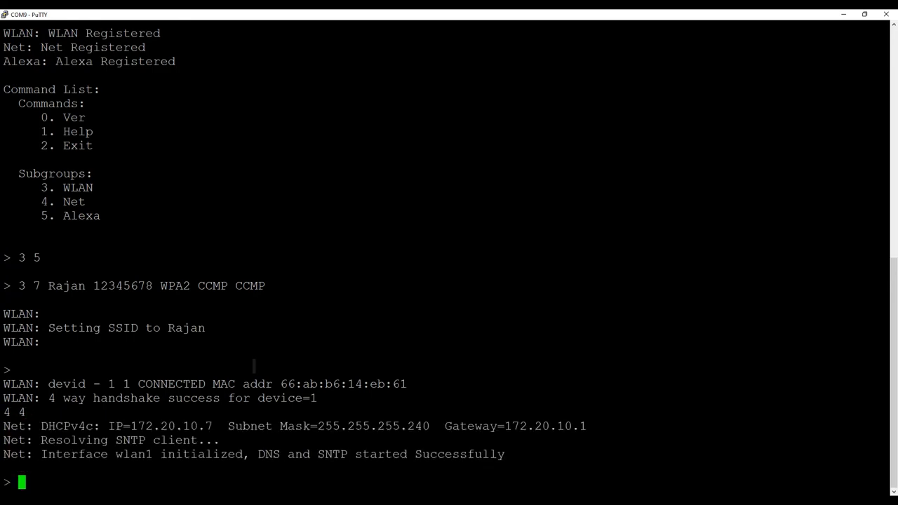
pyautogui.write('5 4')
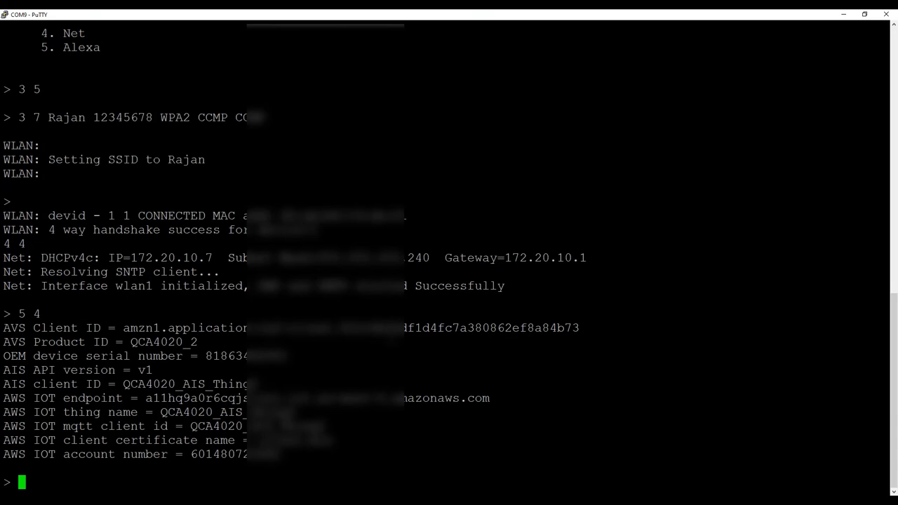
pyautogui.write('5 5')
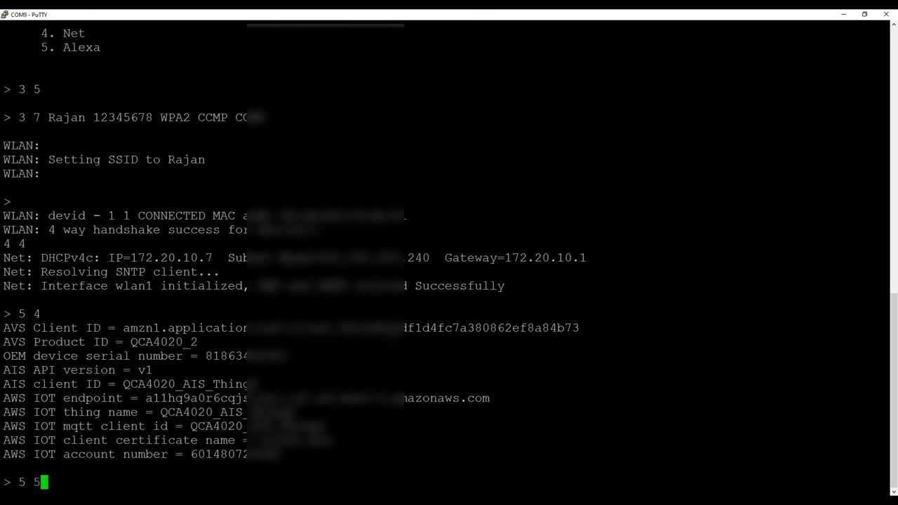